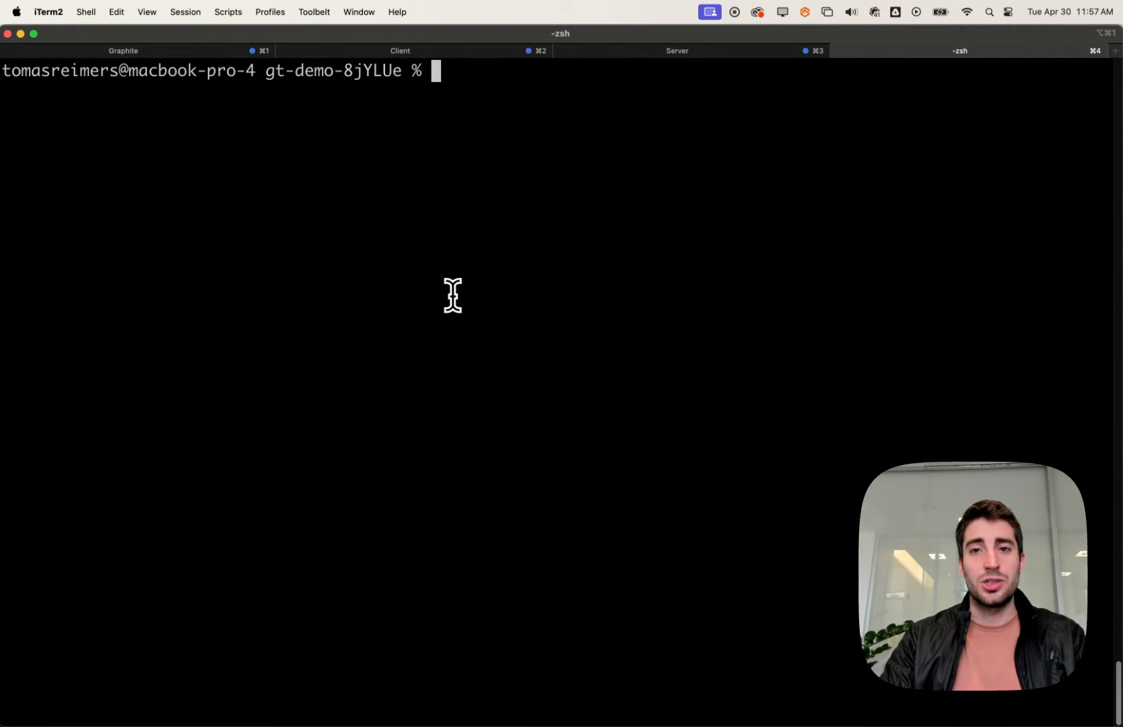
type("git status")
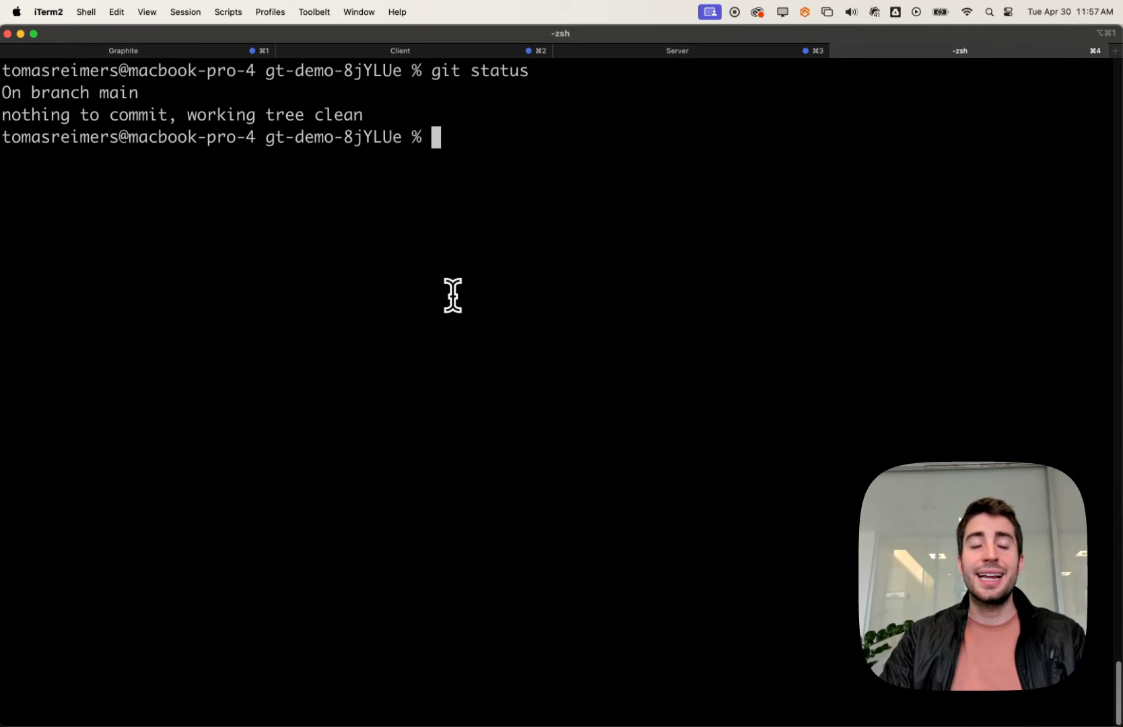
type("git branch")
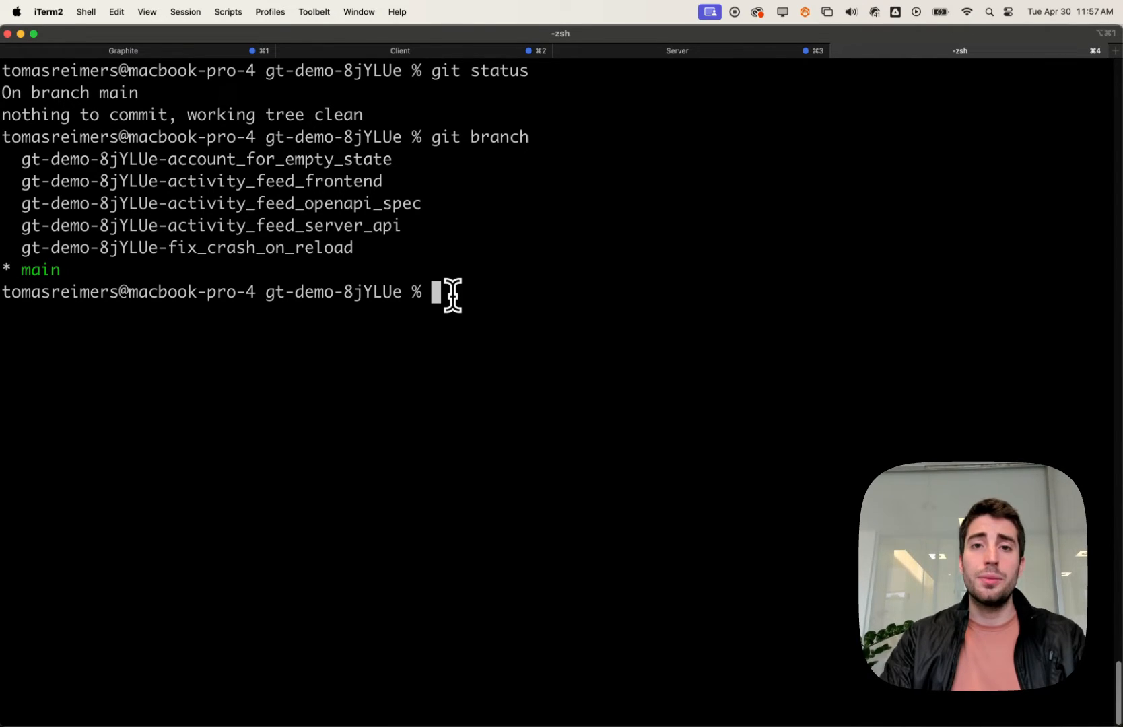
type("gt")
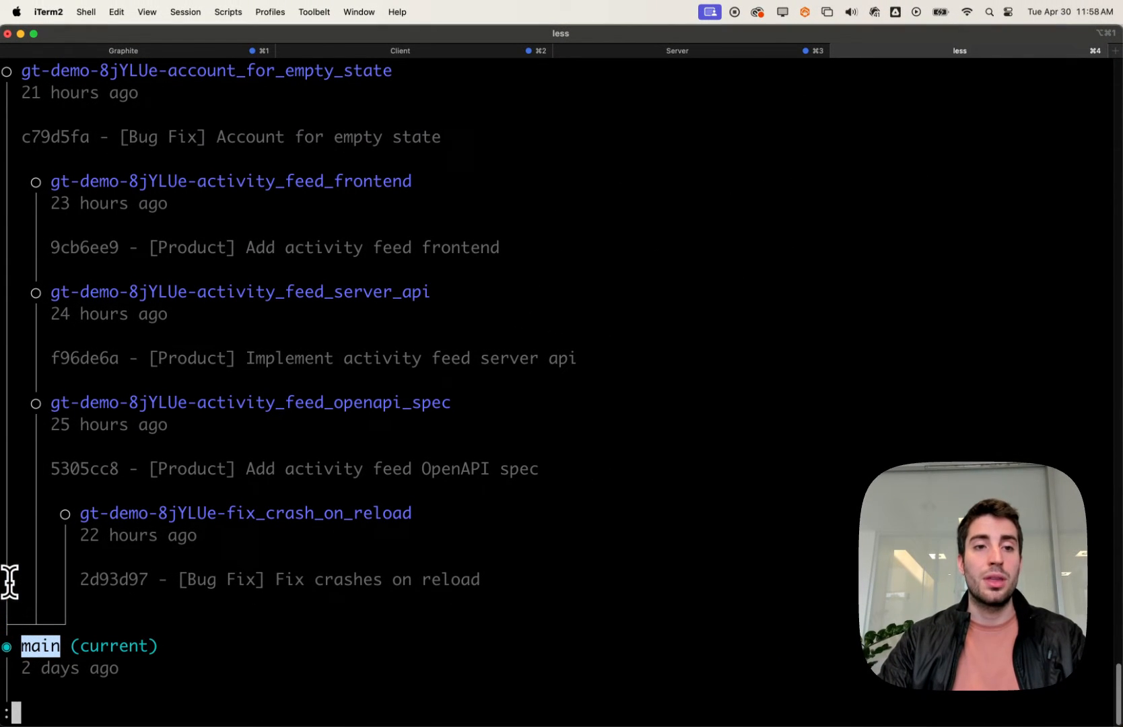
mouse_move(321, 343)
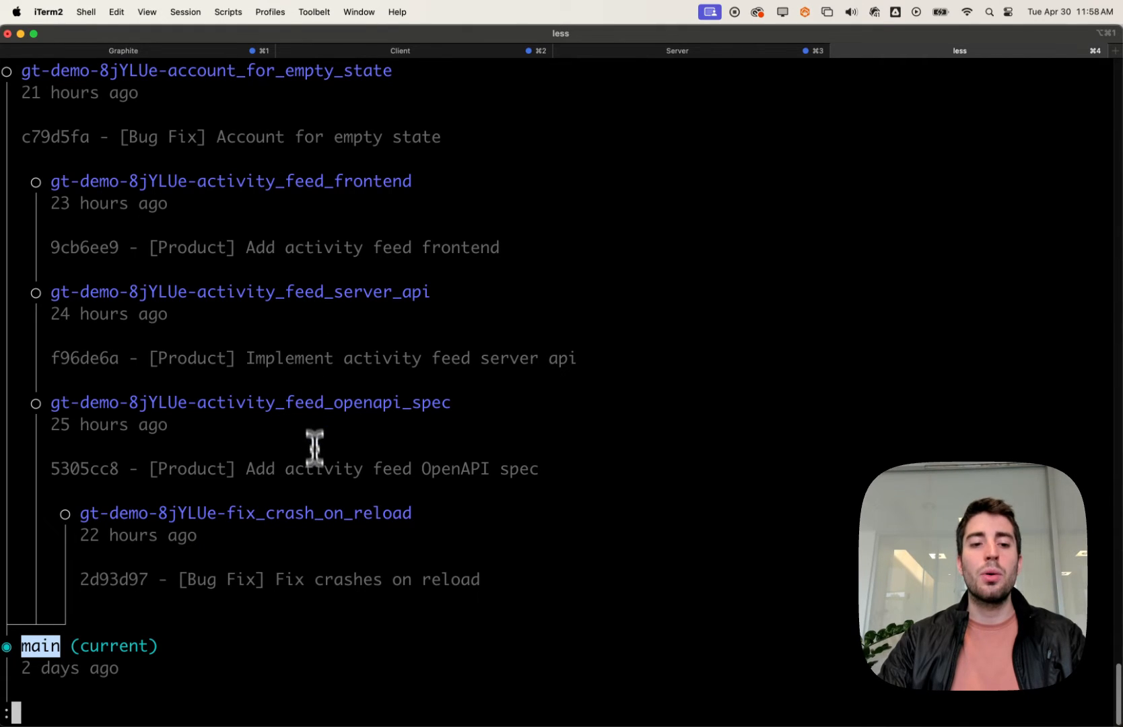
mouse_move(361, 401)
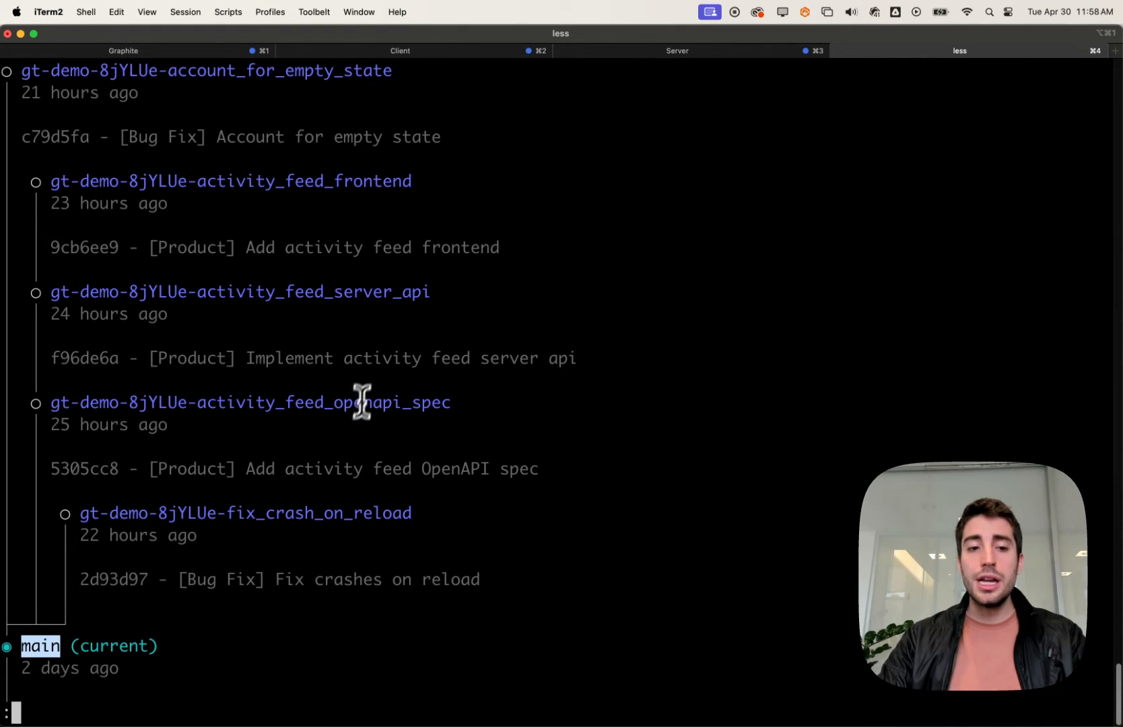
mouse_move(361, 404)
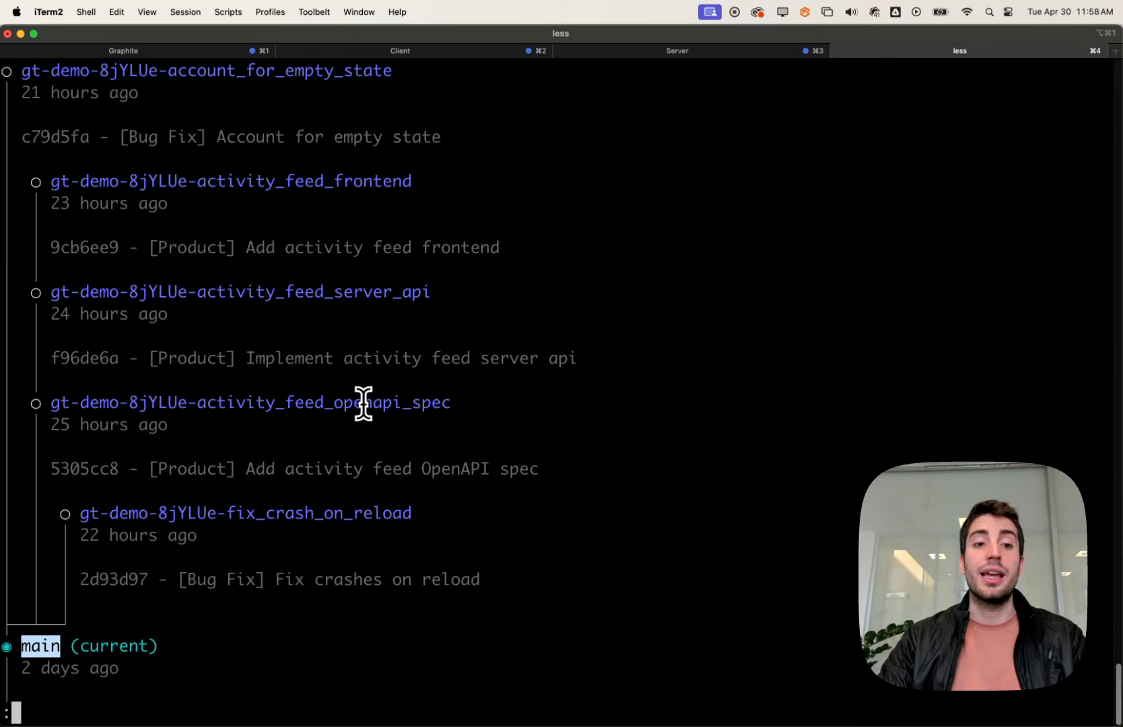
mouse_move(328, 292)
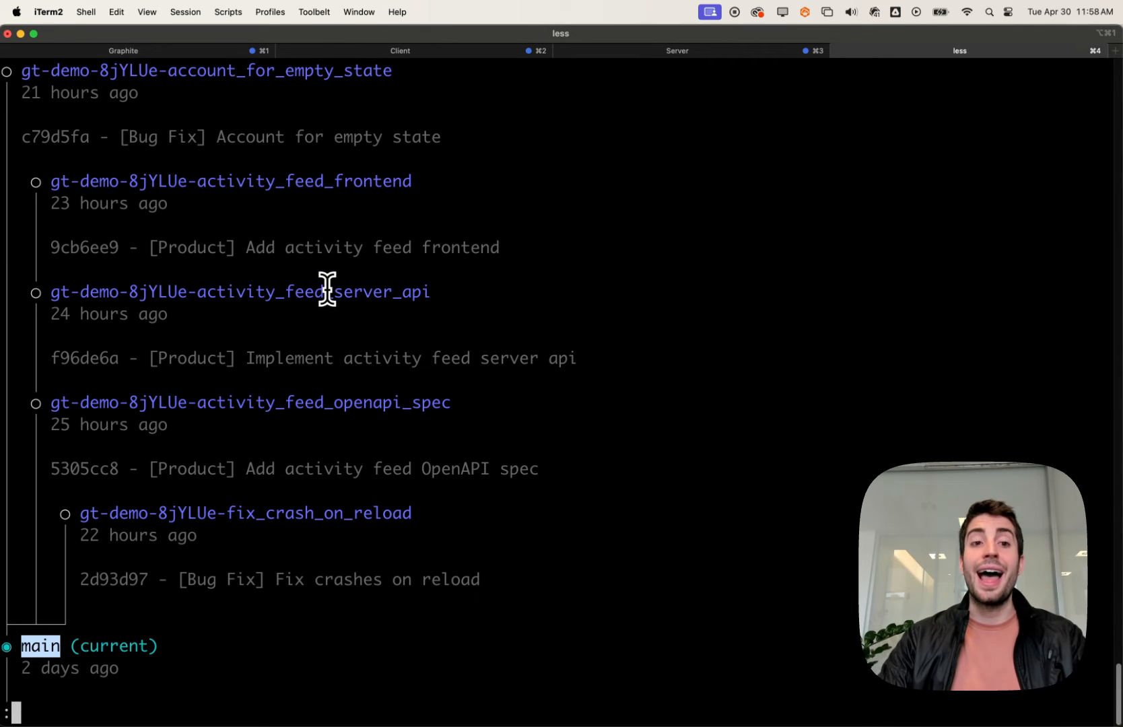
mouse_move(331, 180)
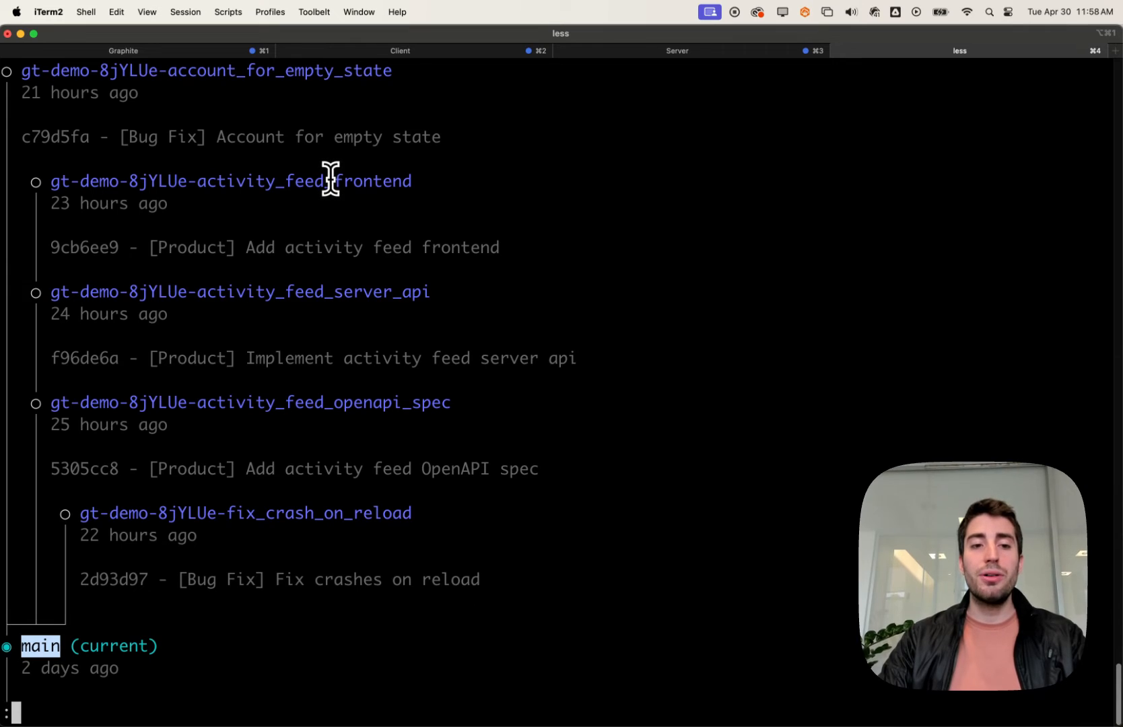
mouse_move(340, 412)
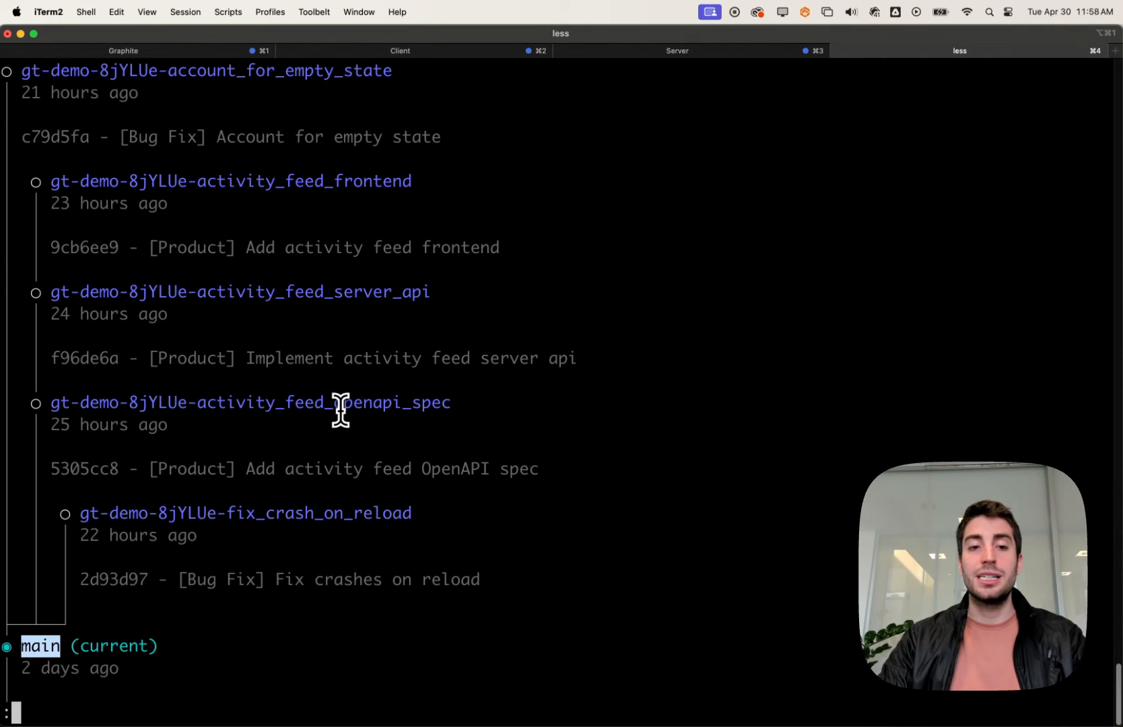
mouse_move(379, 183)
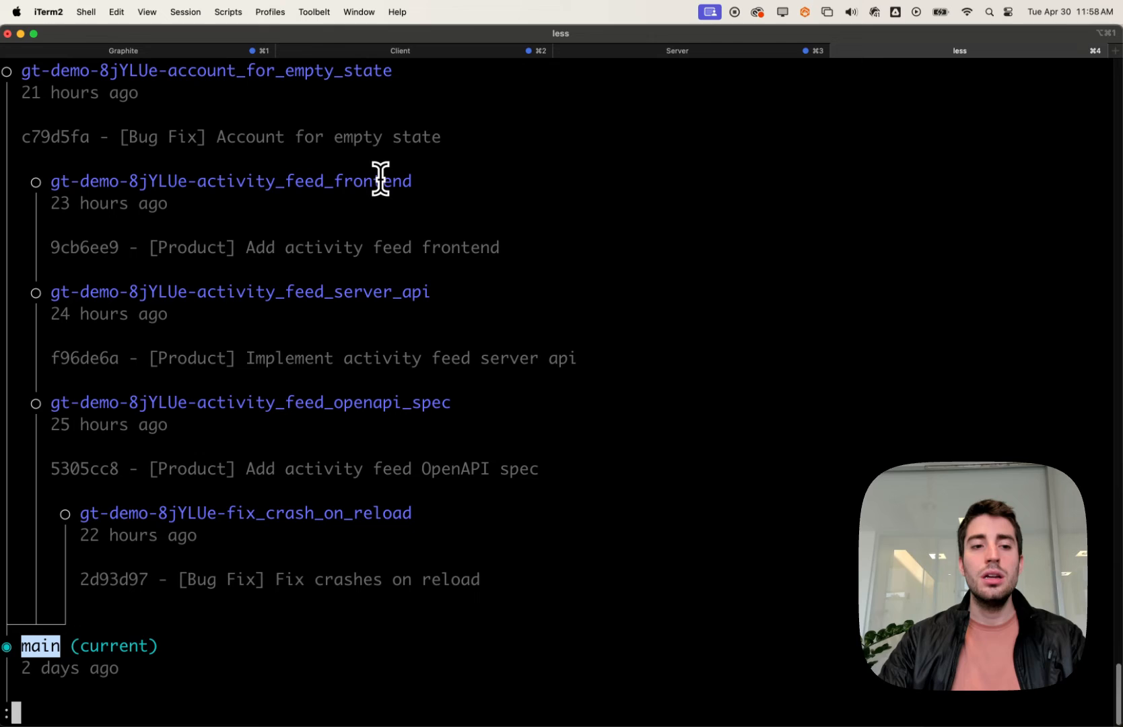
mouse_move(372, 201)
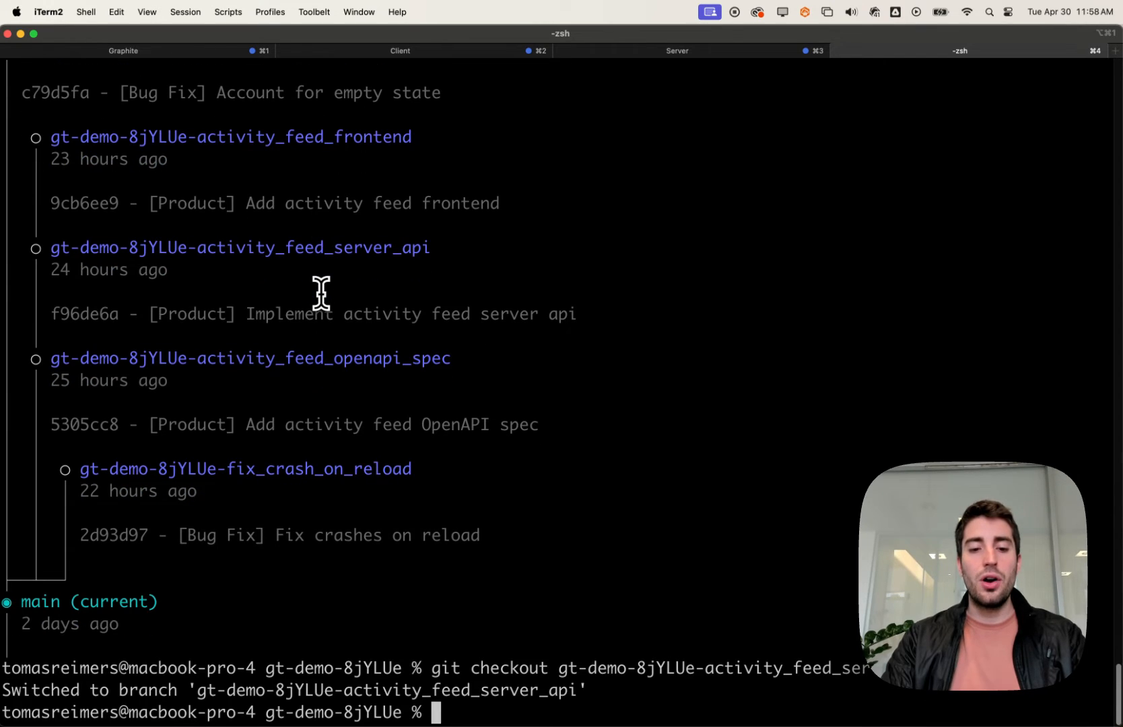
type("gt log")
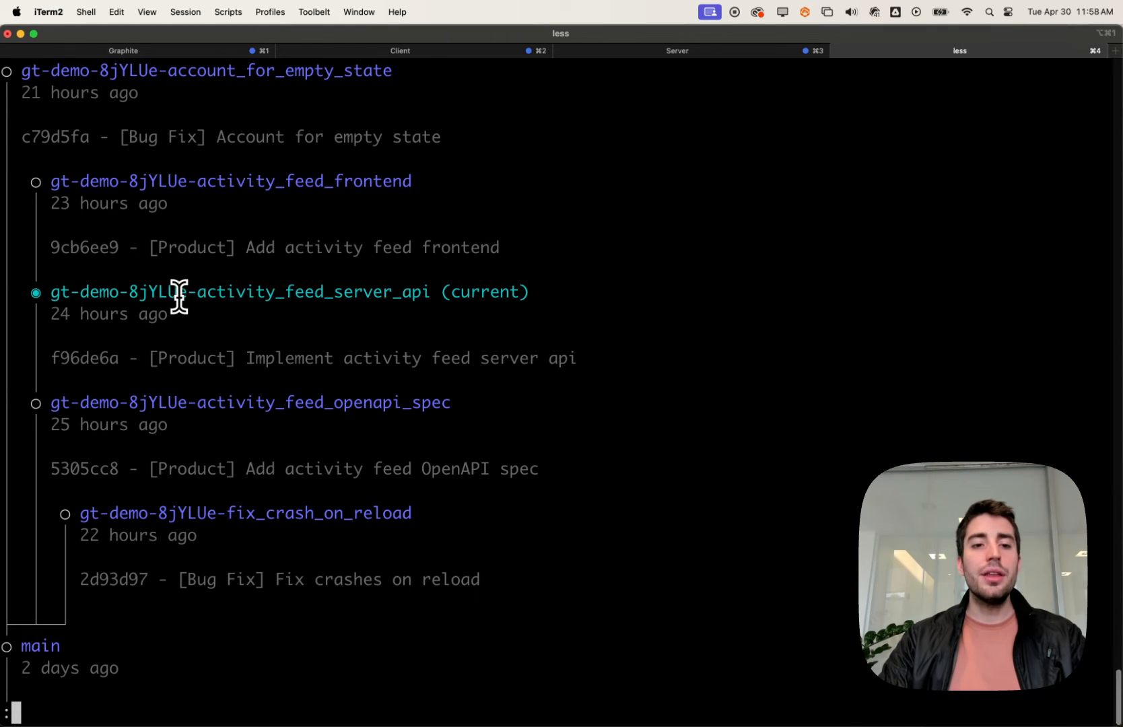
mouse_move(258, 398)
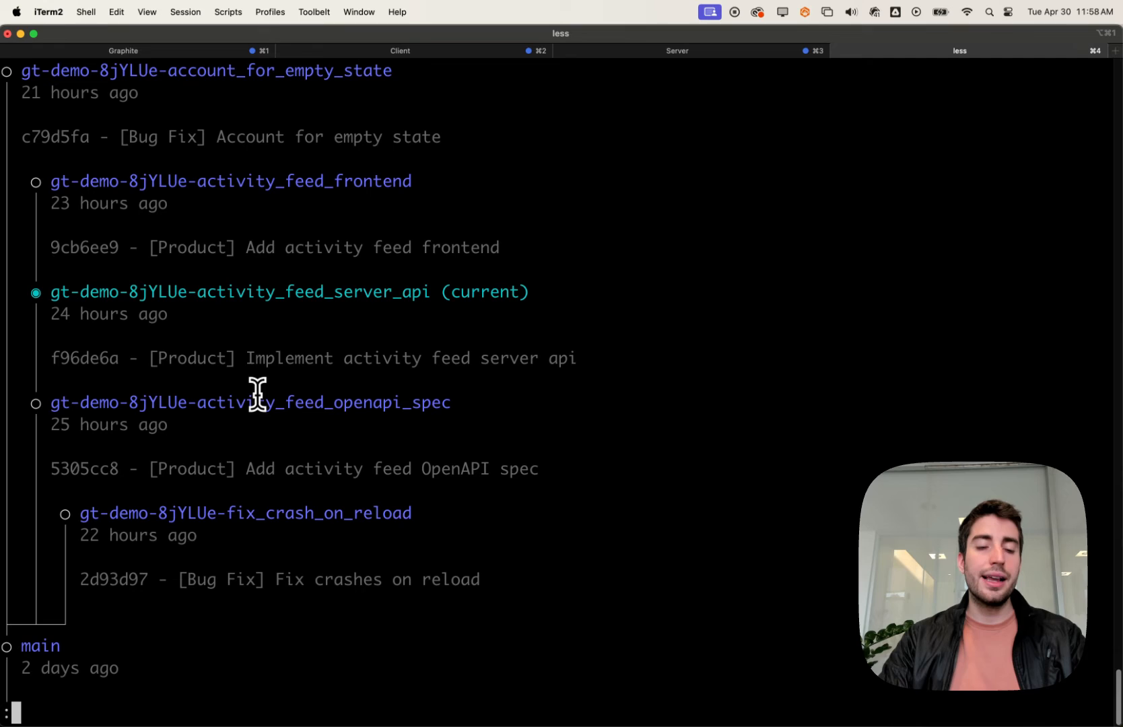
mouse_move(322, 412)
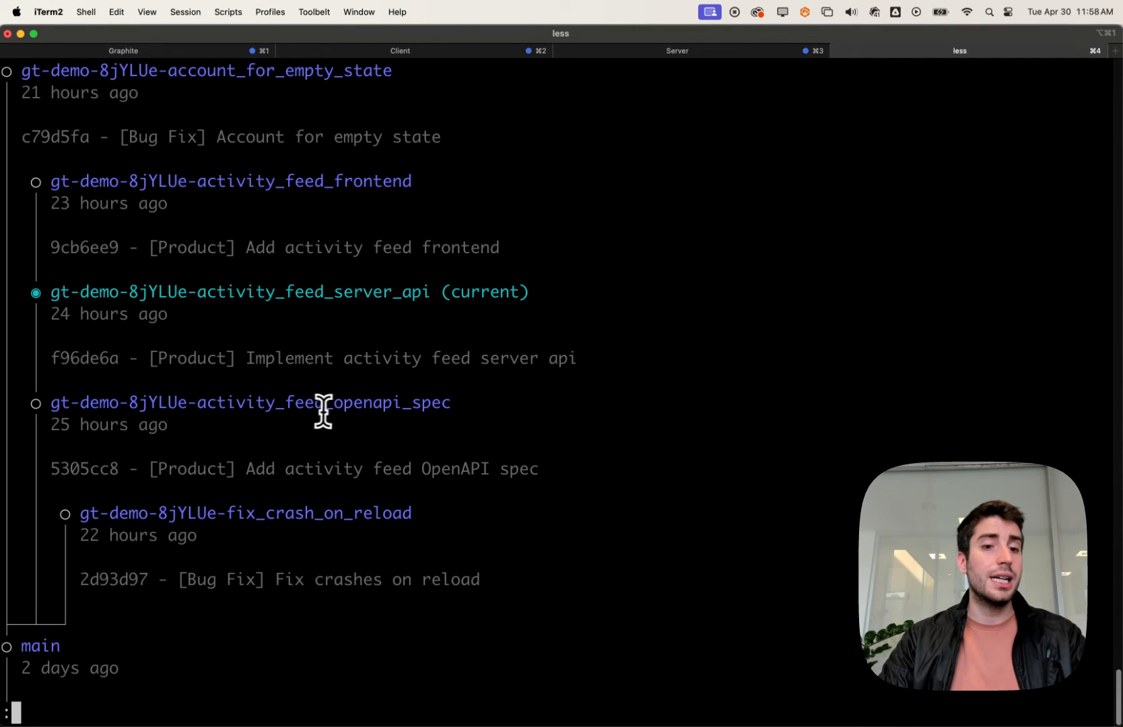
mouse_move(281, 299)
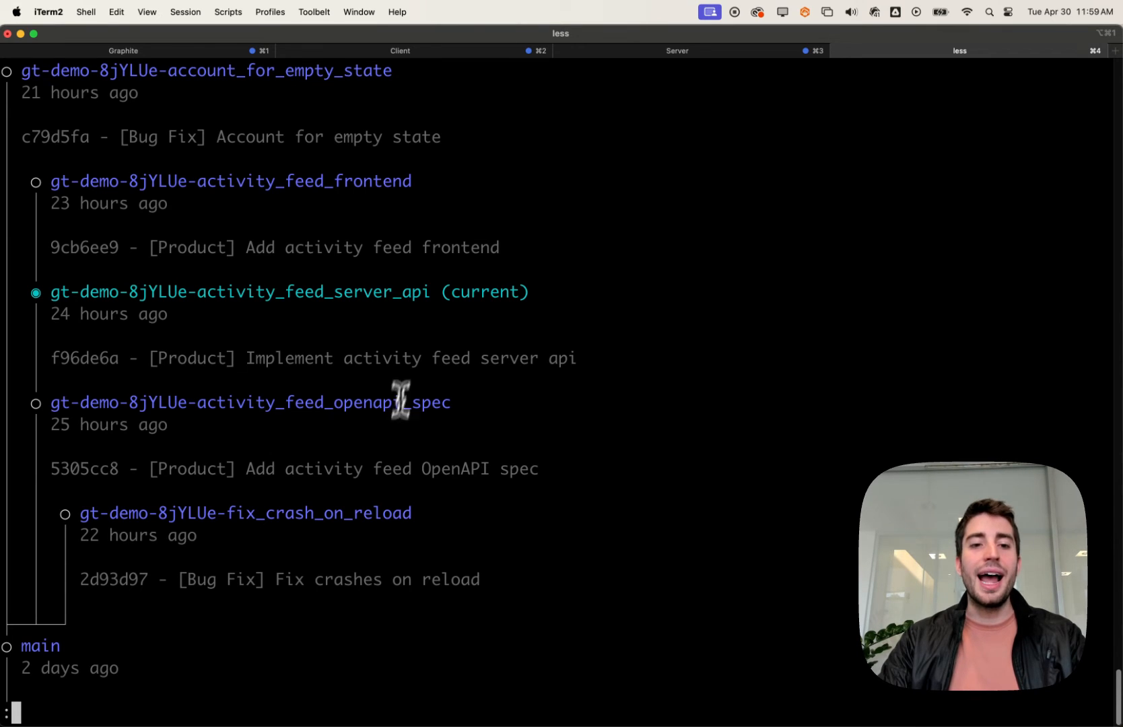
mouse_move(406, 292)
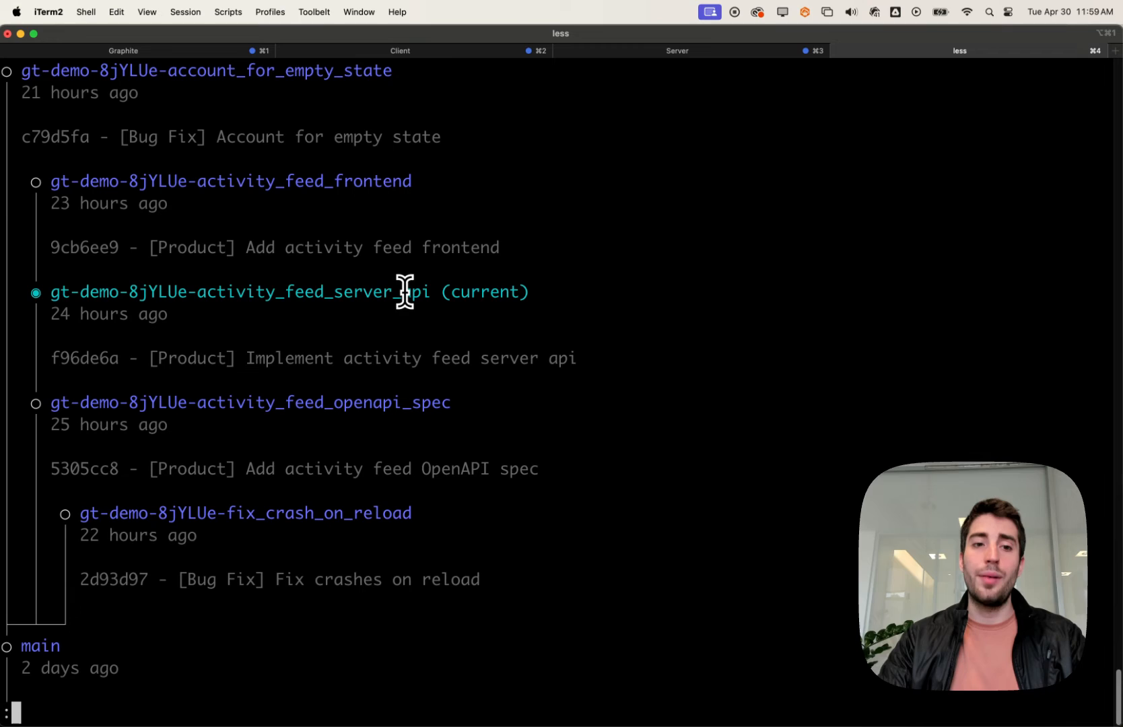
mouse_move(370, 181)
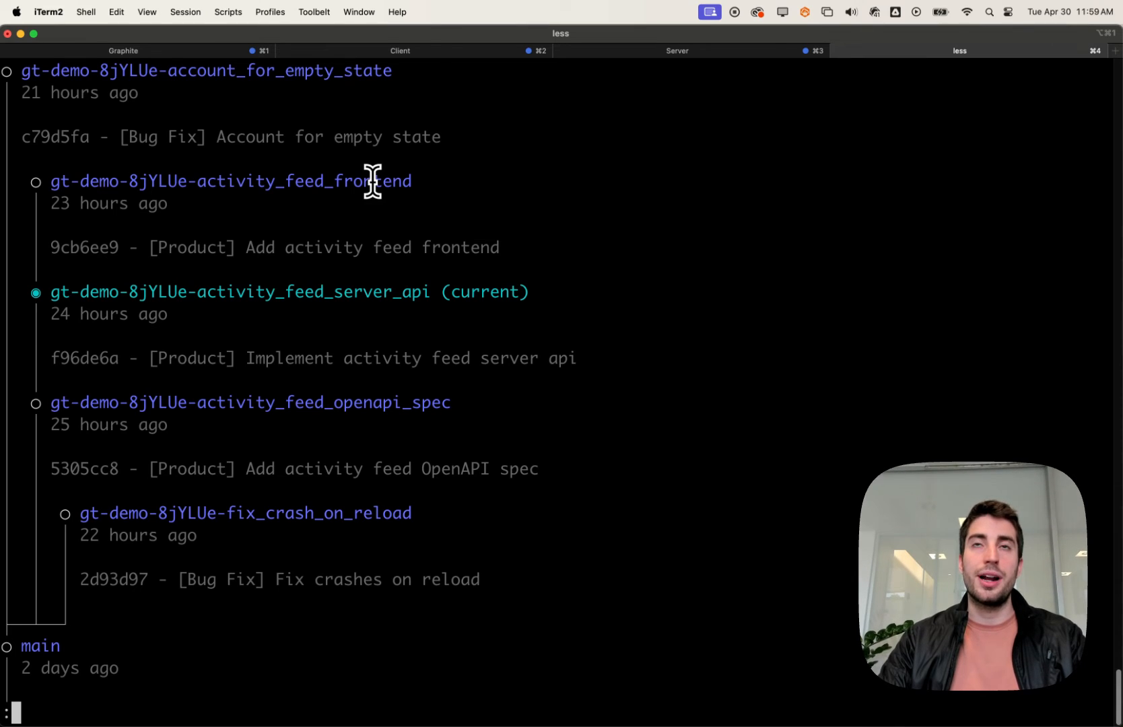
mouse_move(367, 411)
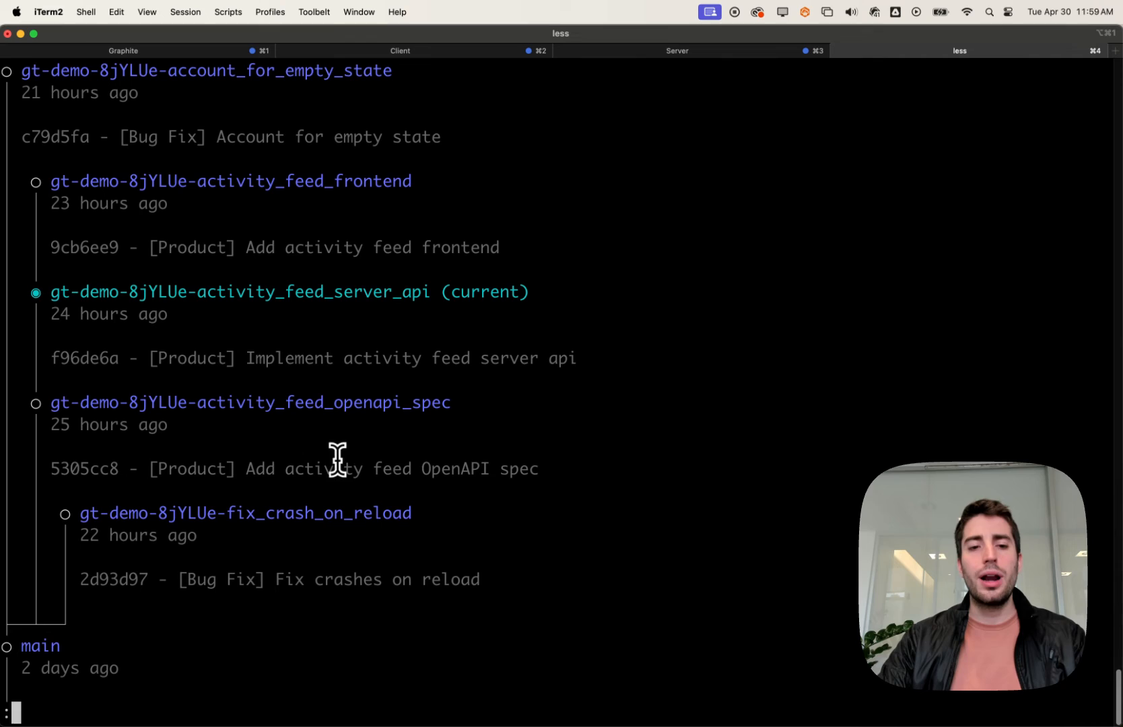
mouse_move(380, 404)
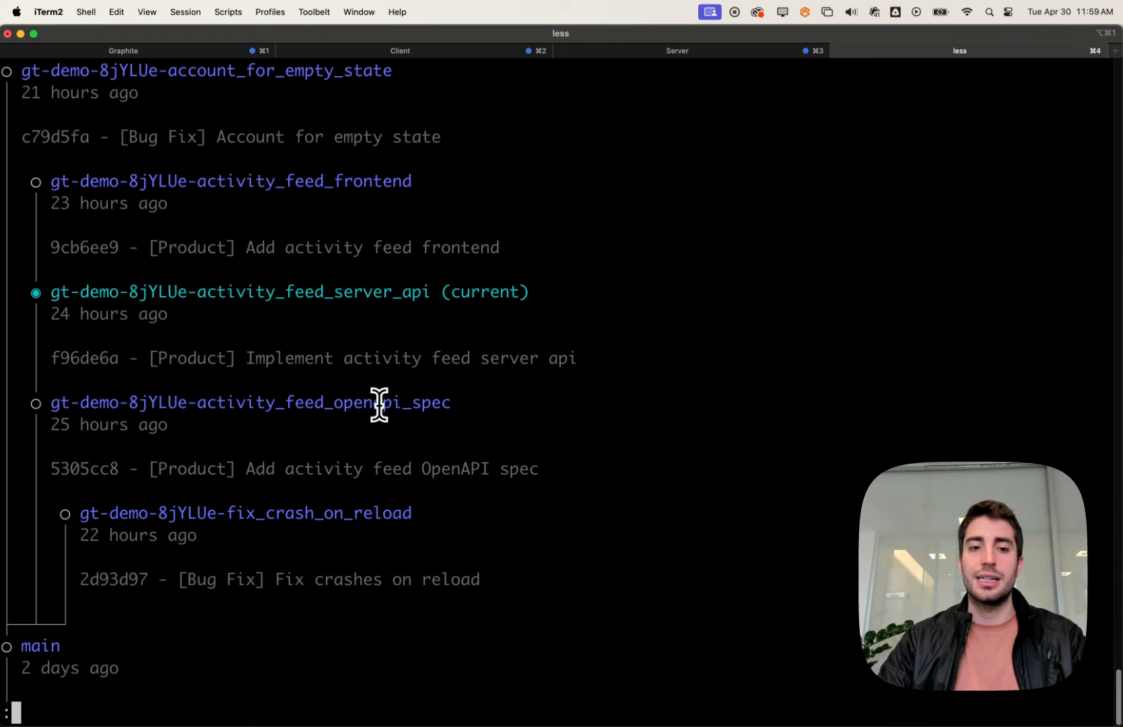
mouse_move(412, 294)
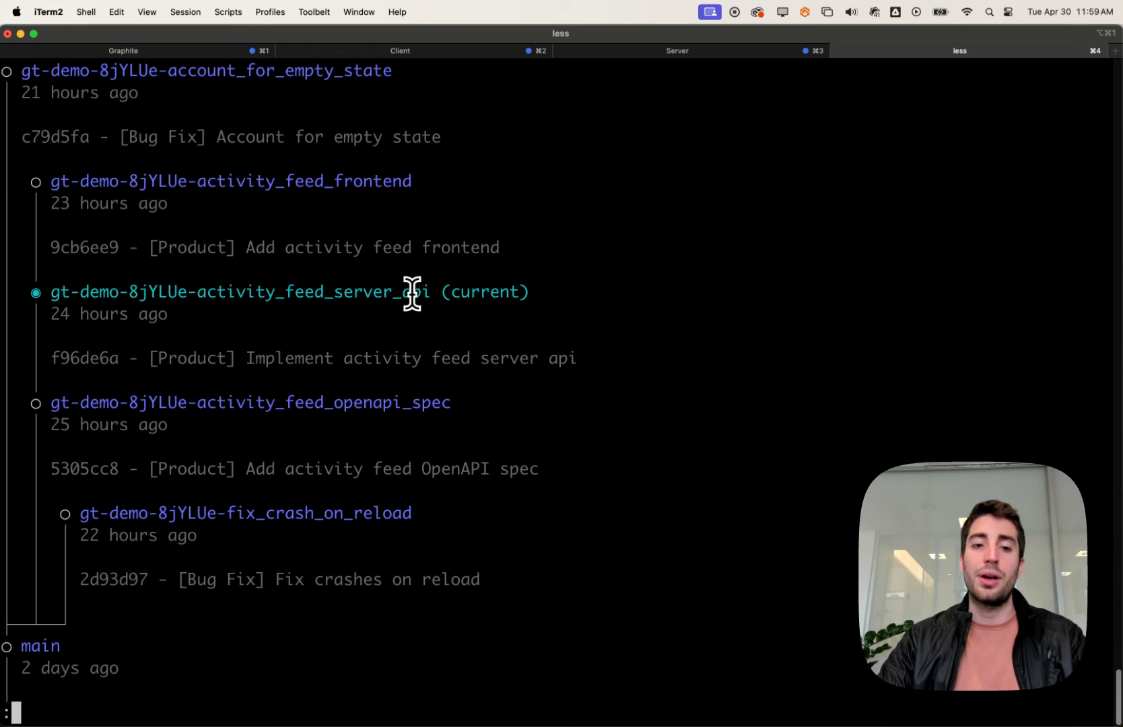
mouse_move(401, 226)
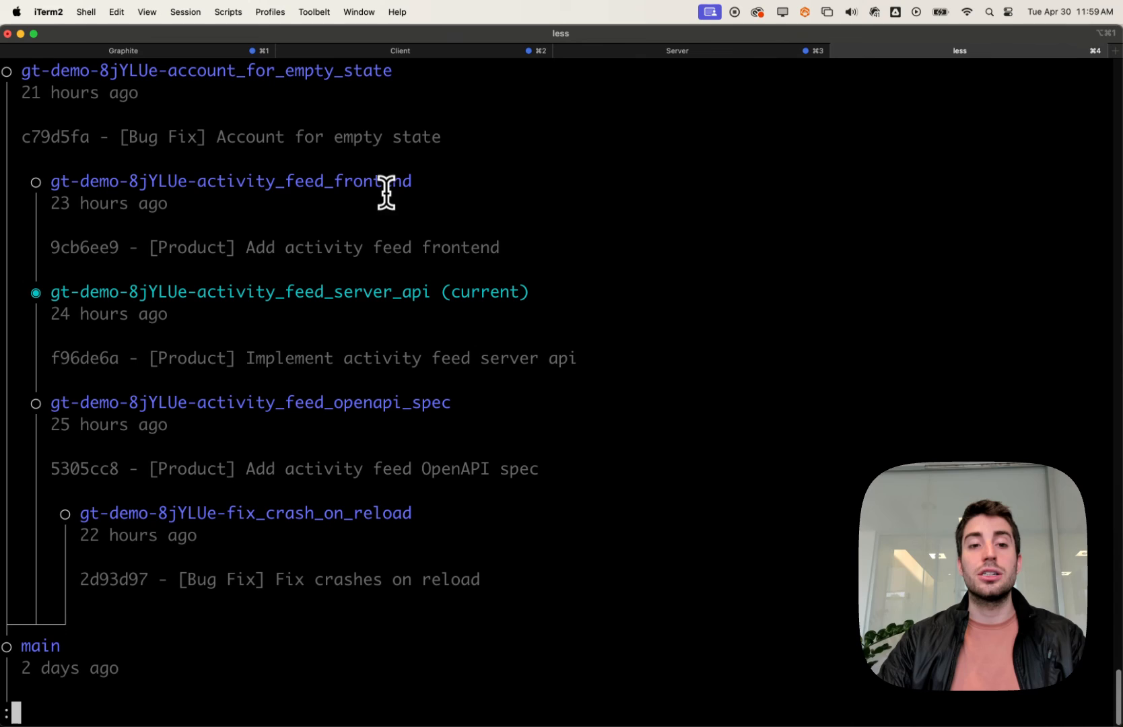
mouse_move(390, 373)
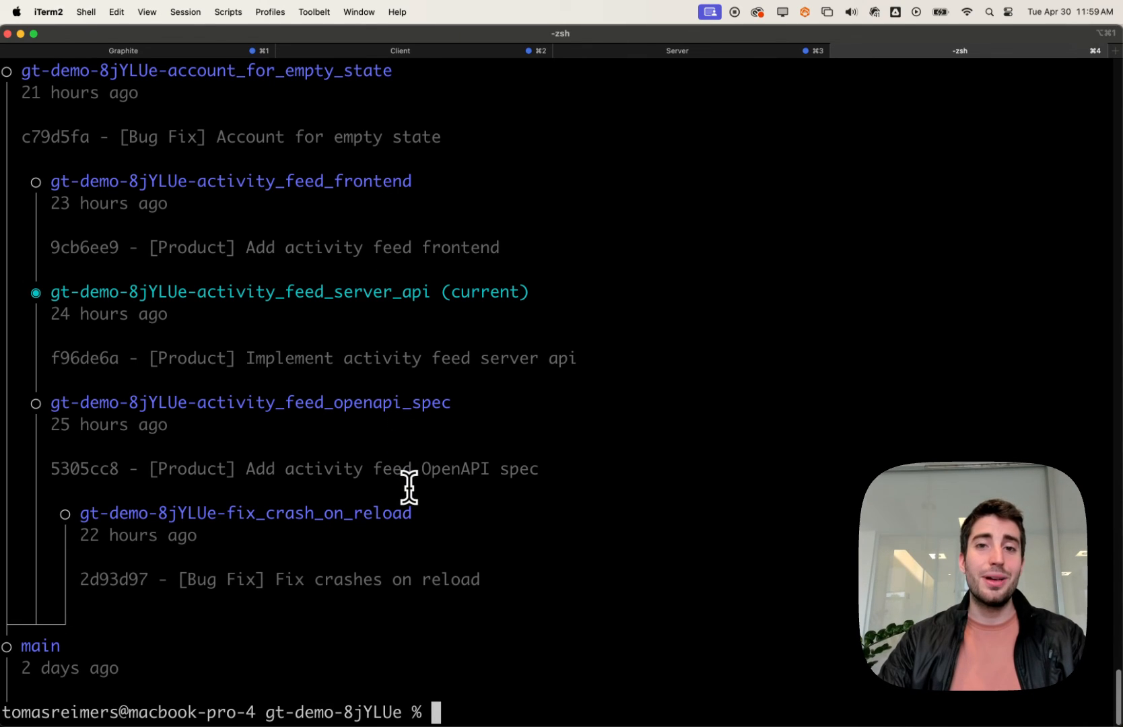
type("gt log short")
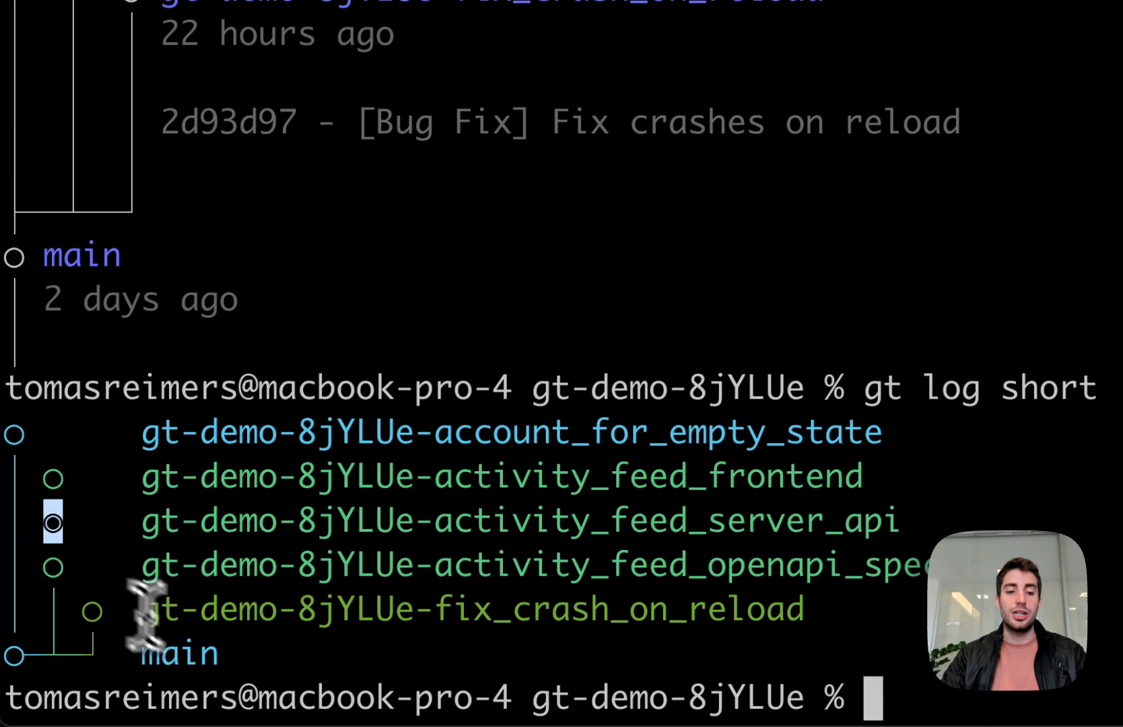
mouse_move(201, 651)
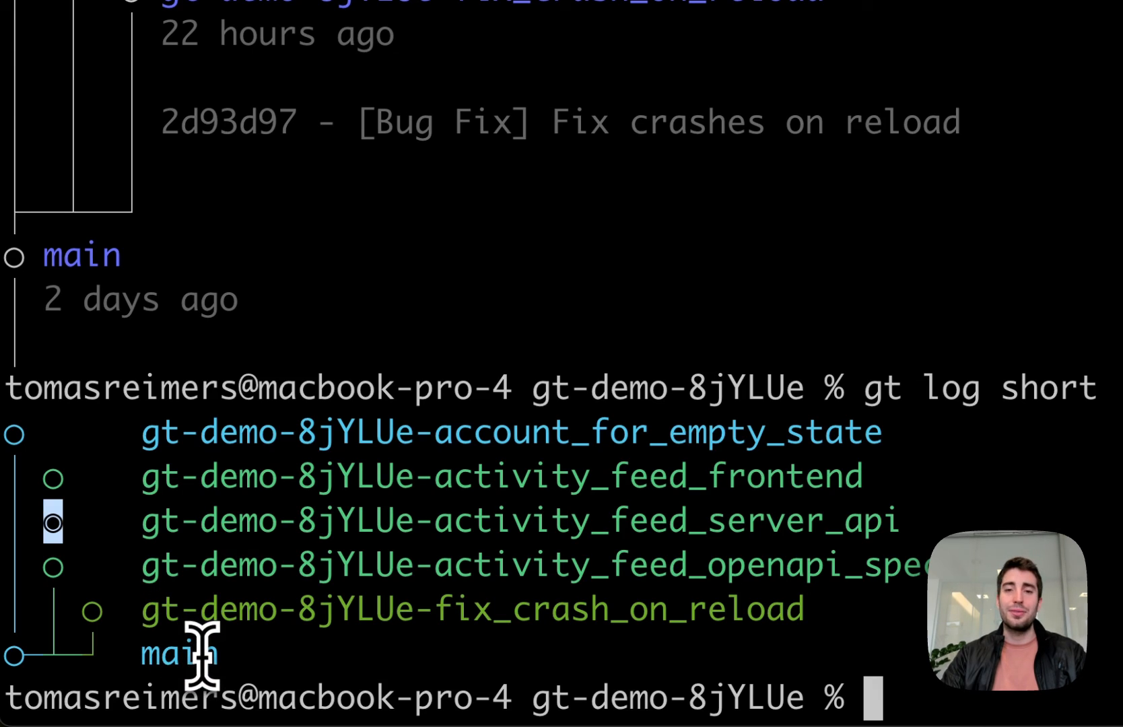